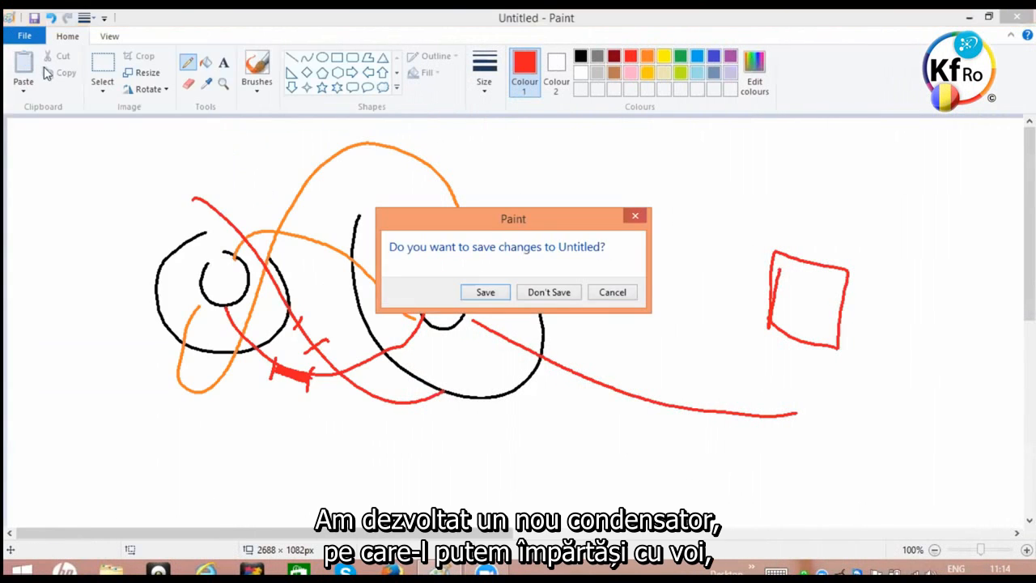
- Discard the old sketch and draw a black coil looping around a rectangular core
{"action": "left_click", "coordinate": [547, 292]}
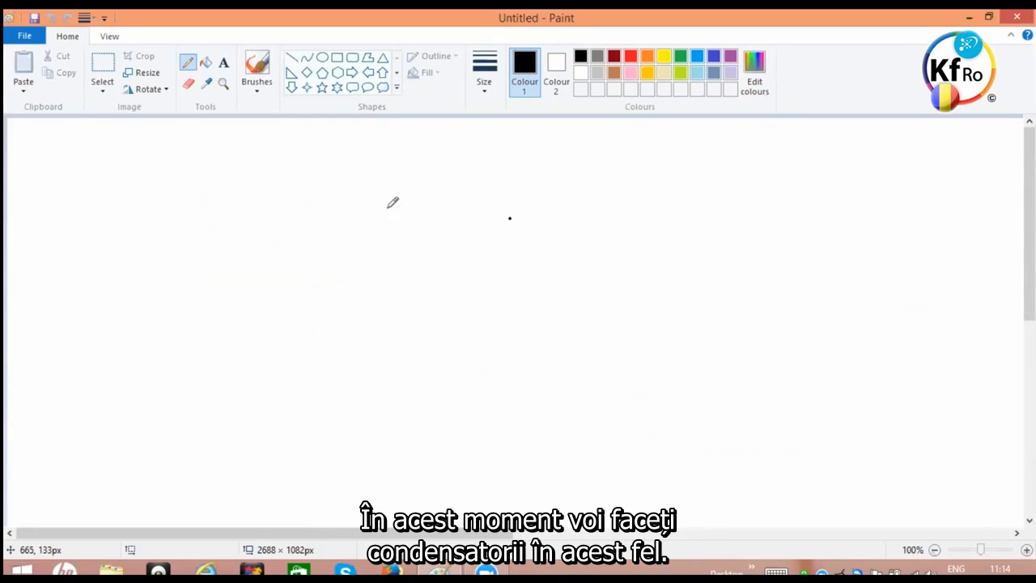
{"action": "left_click_drag", "start_coordinate": [177, 203], "coordinate": [510, 217]}
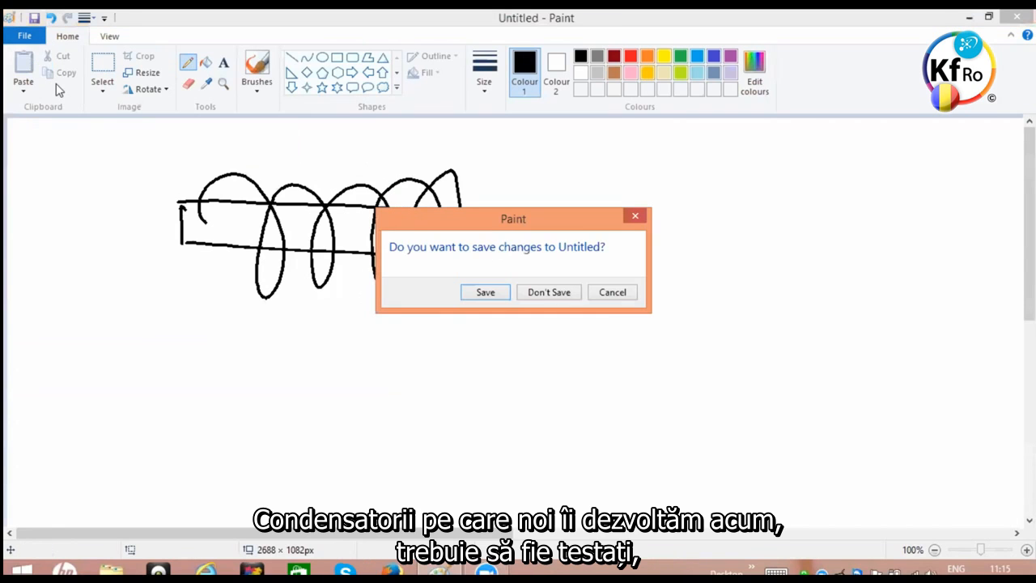
- Discard the coil sketch, then draw a row of red rings along the black rectangular core
{"action": "left_click", "coordinate": [547, 291]}
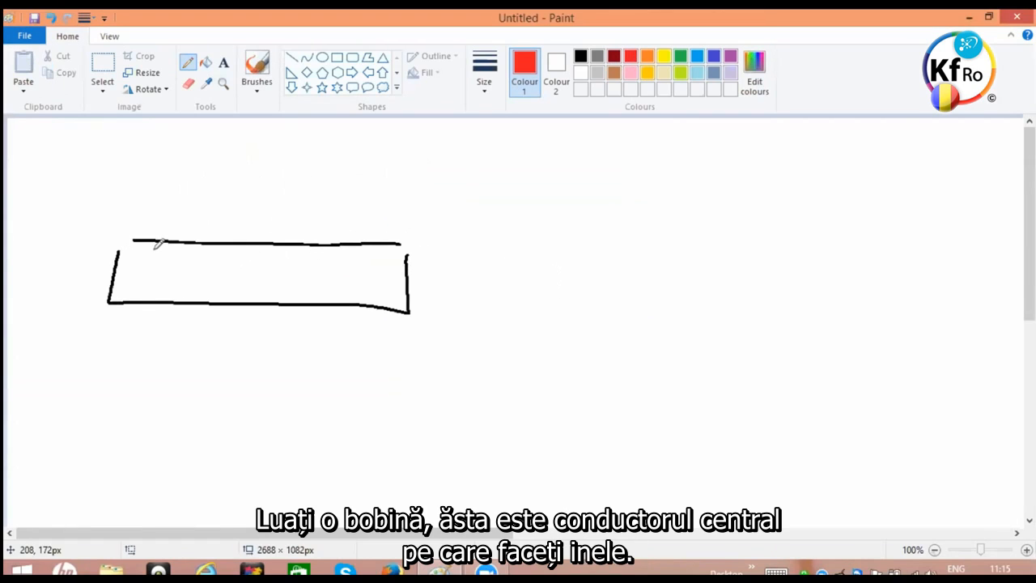
{"action": "left_click_drag", "start_coordinate": [144, 219], "coordinate": [159, 328]}
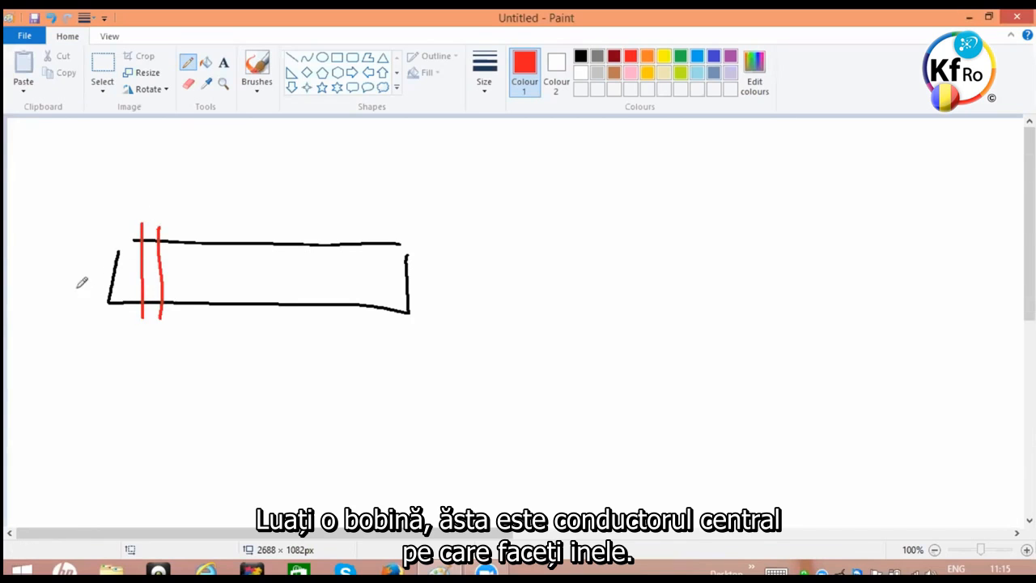
{"action": "left_click_drag", "start_coordinate": [149, 230], "coordinate": [149, 320]}
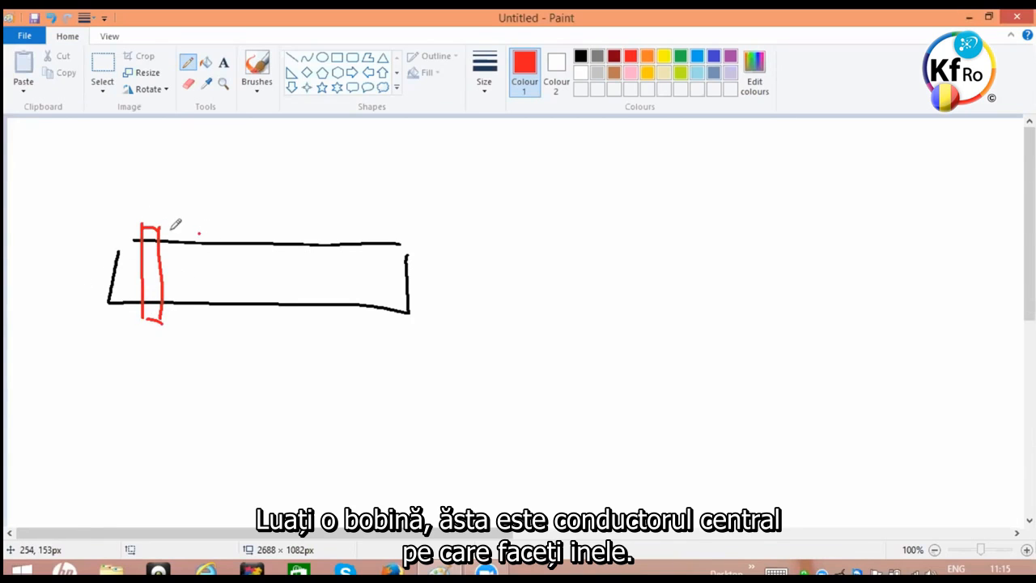
{"action": "left_click_drag", "start_coordinate": [175, 235], "coordinate": [191, 332]}
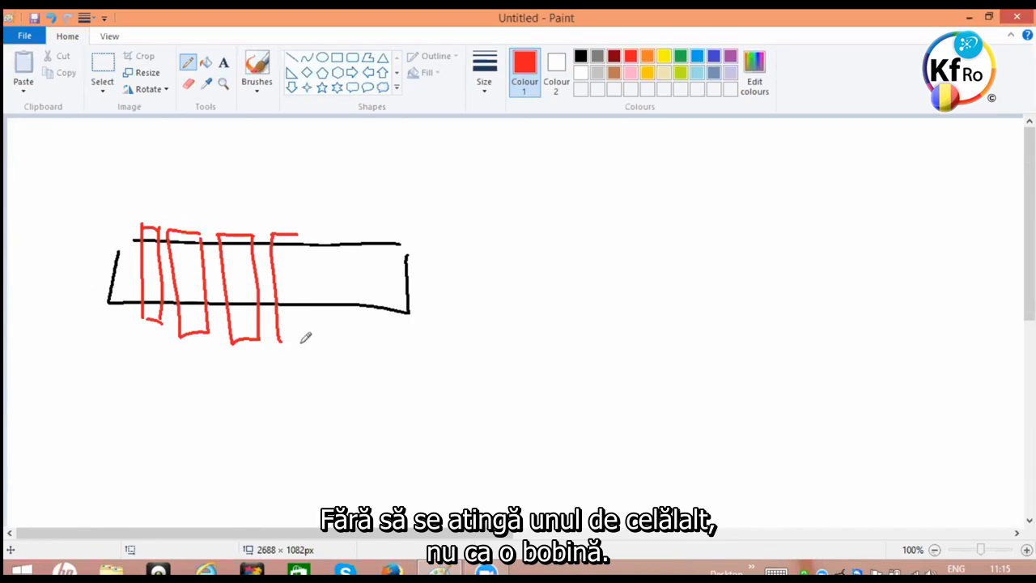
{"action": "left_click_drag", "start_coordinate": [288, 234], "coordinate": [332, 348]}
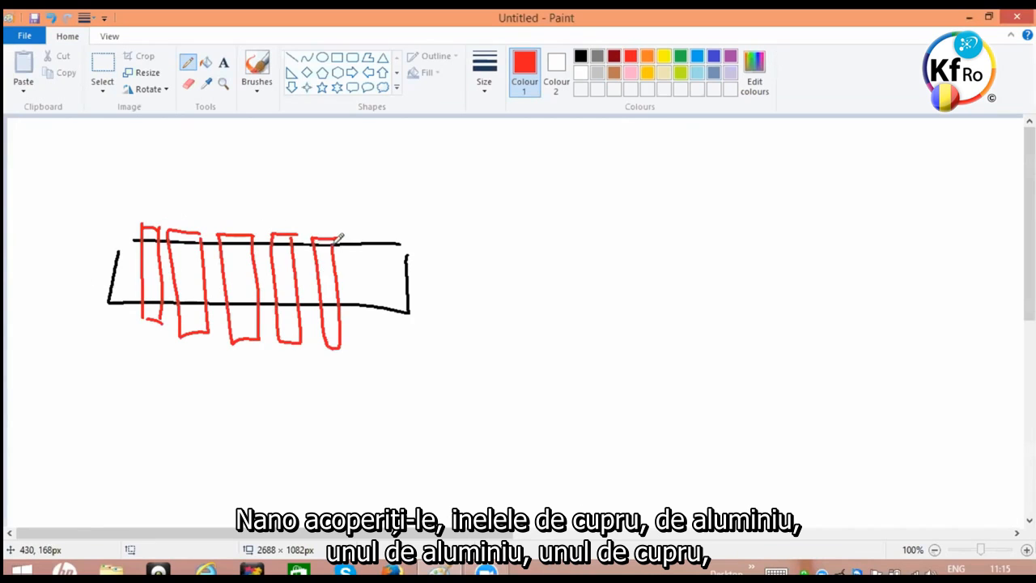
{"action": "left_click_drag", "start_coordinate": [359, 243], "coordinate": [365, 348]}
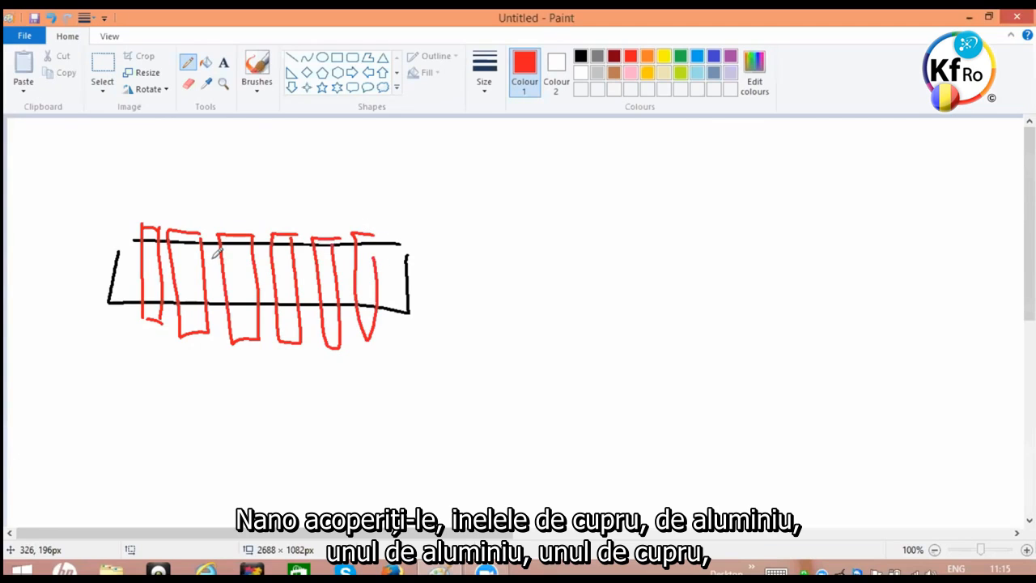
- Switch the colour to blue and retrace one of the rings in blue
{"action": "left_click", "coordinate": [647, 55]}
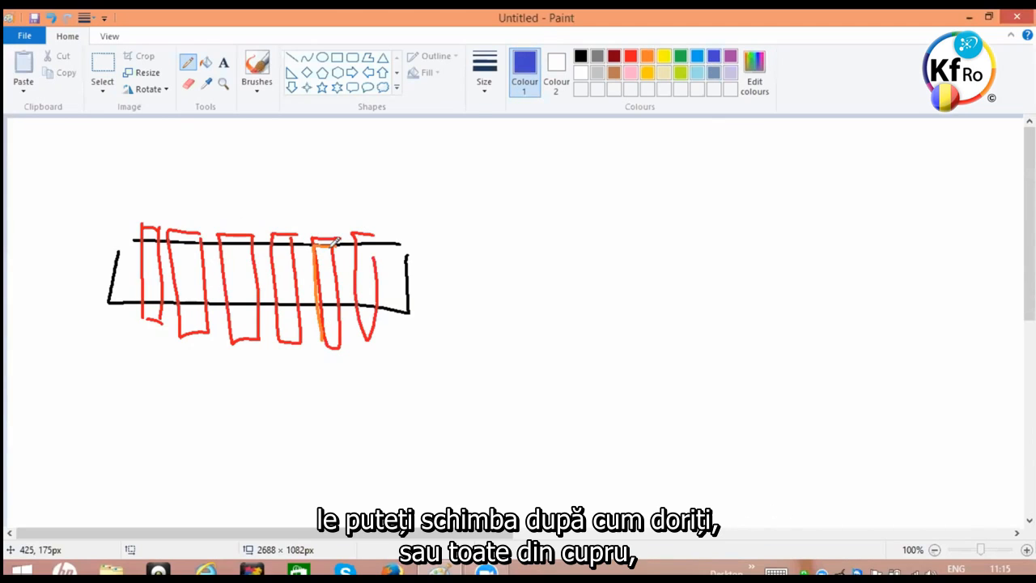
{"action": "left_click_drag", "start_coordinate": [314, 240], "coordinate": [327, 335]}
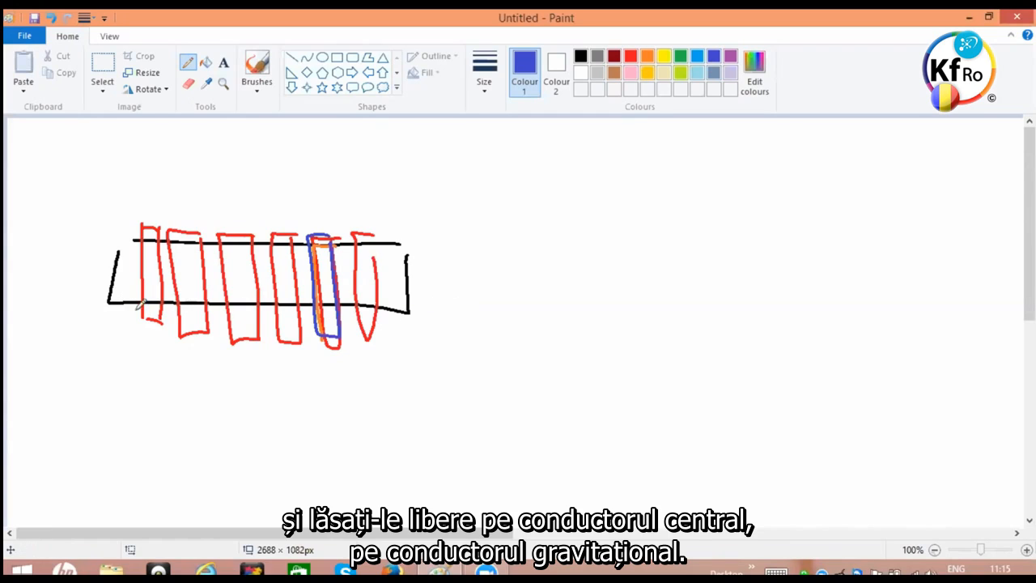
{"action": "mouse_move", "coordinate": [126, 251]}
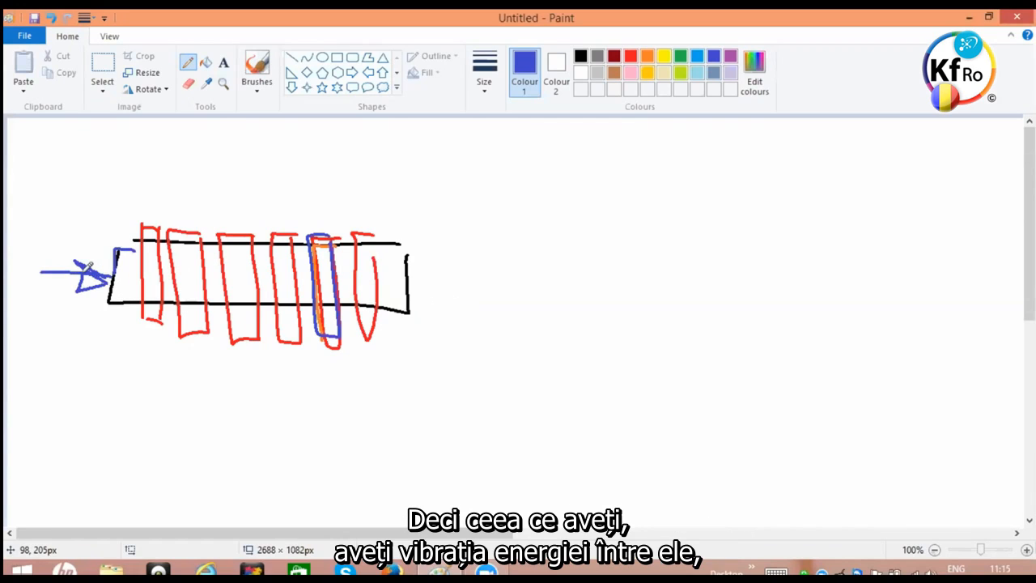
{"action": "mouse_move", "coordinate": [166, 234]}
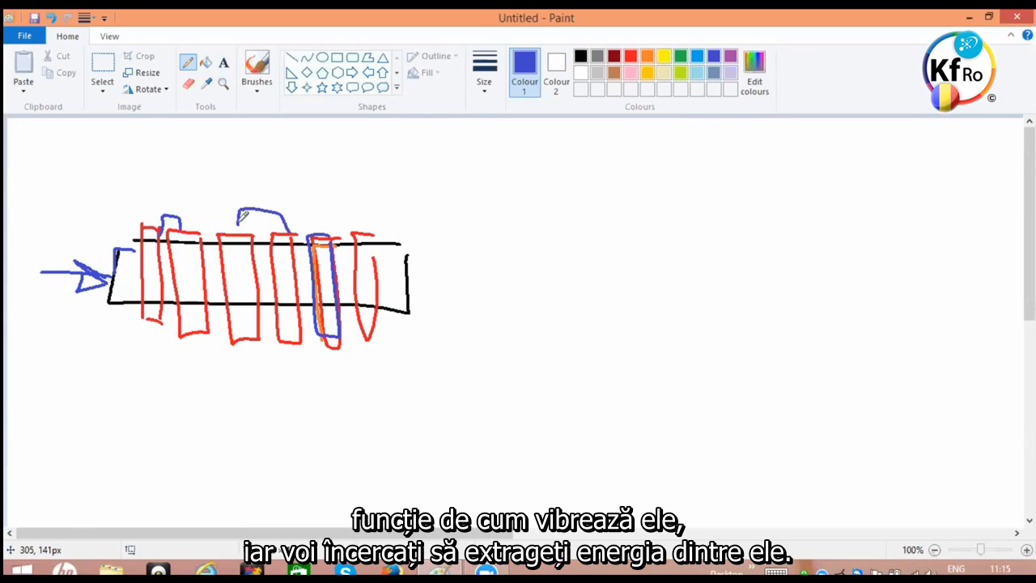
{"action": "mouse_move", "coordinate": [371, 224]}
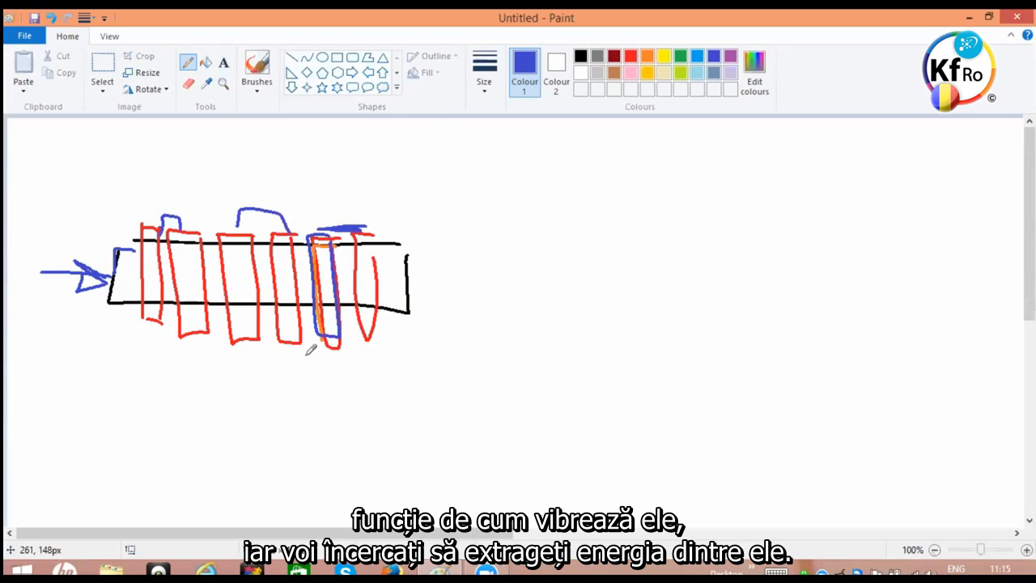
- Draw blue wires over the right-hand rings and blue leads at the core's right end and below
{"action": "left_click_drag", "start_coordinate": [239, 356], "coordinate": [295, 358]}
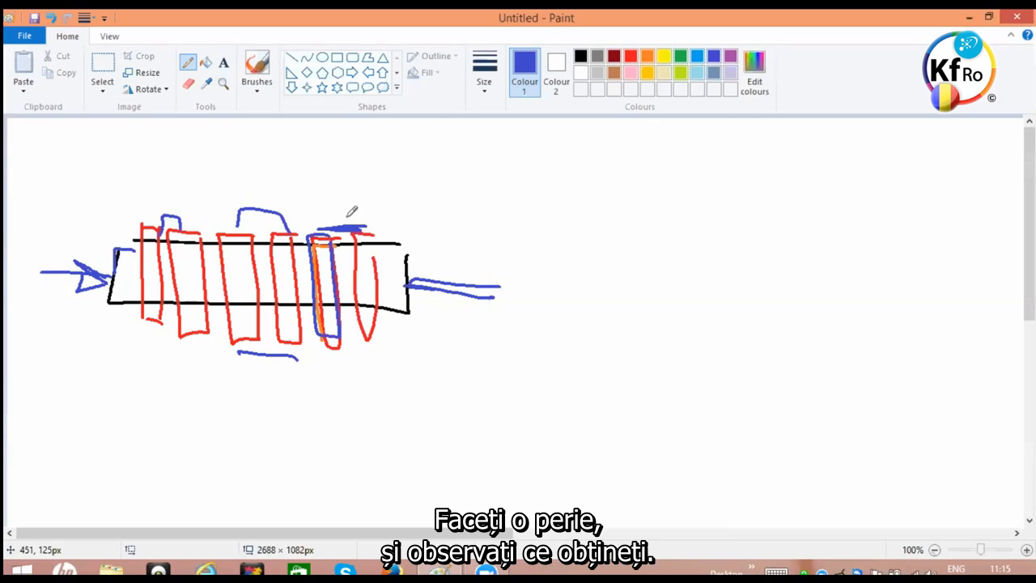
{"action": "left_click_drag", "start_coordinate": [334, 213], "coordinate": [408, 178]}
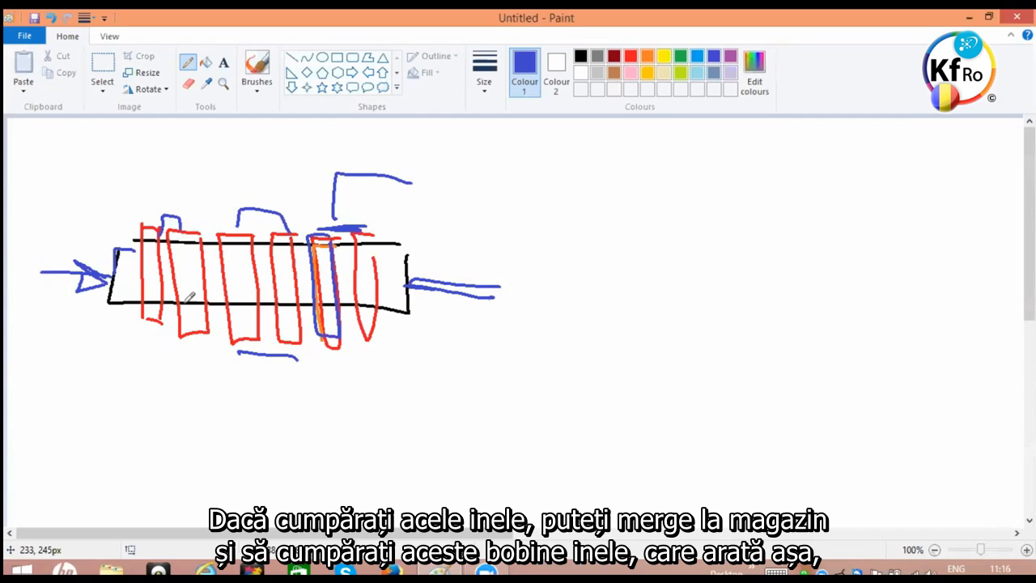
{"action": "mouse_move", "coordinate": [722, 182]}
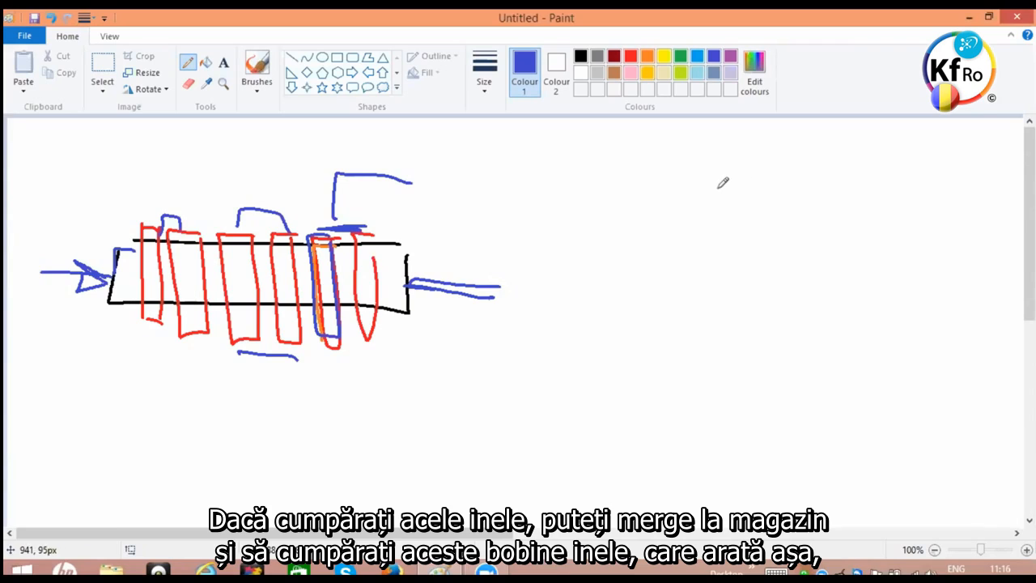
- Sketch a small round blue ring in the empty area to the right of the drawing
{"action": "left_click_drag", "start_coordinate": [725, 170], "coordinate": [745, 218]}
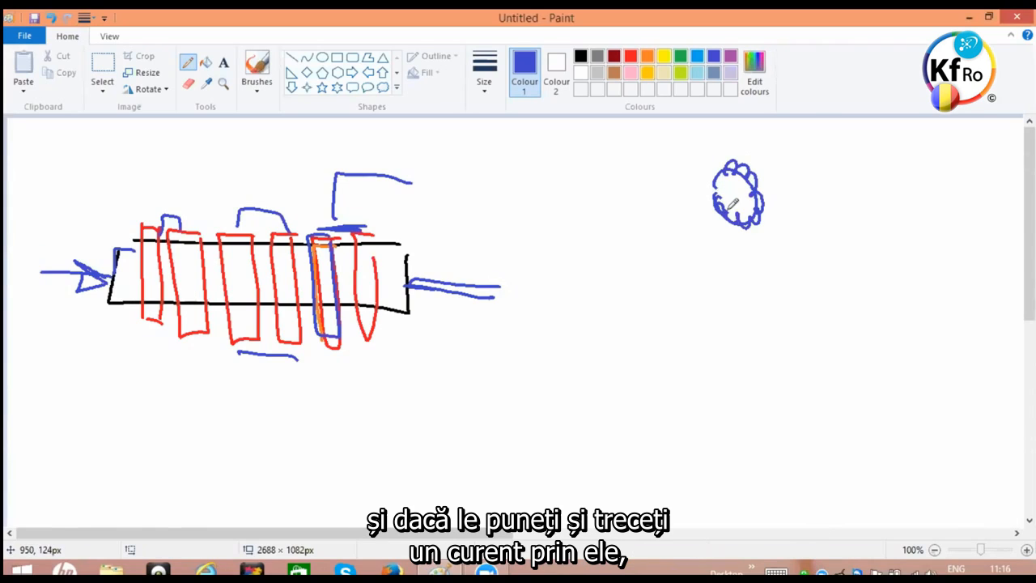
{"action": "mouse_move", "coordinate": [680, 256]}
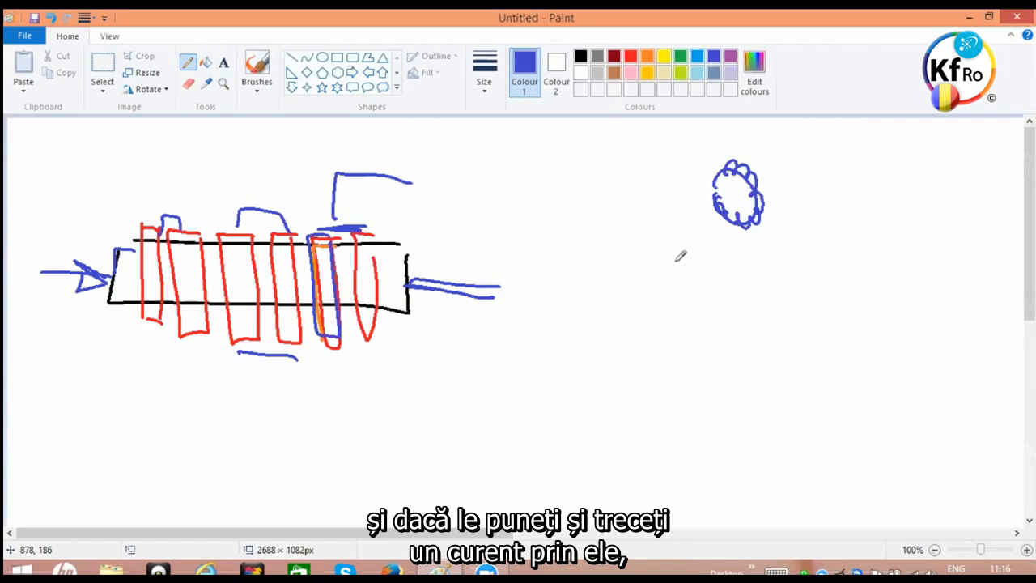
{"action": "mouse_move", "coordinate": [667, 146]}
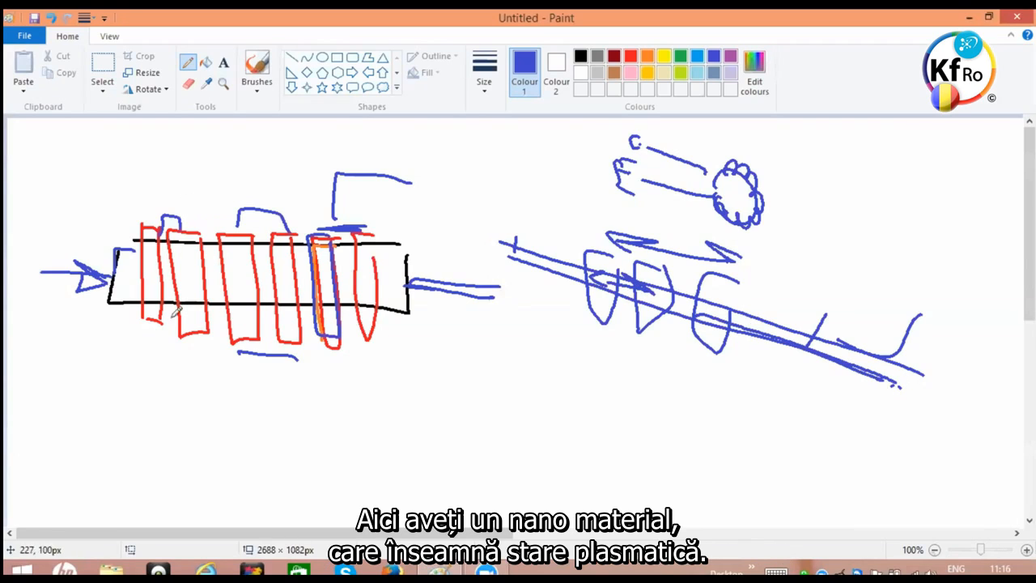
{"action": "mouse_move", "coordinate": [213, 336]}
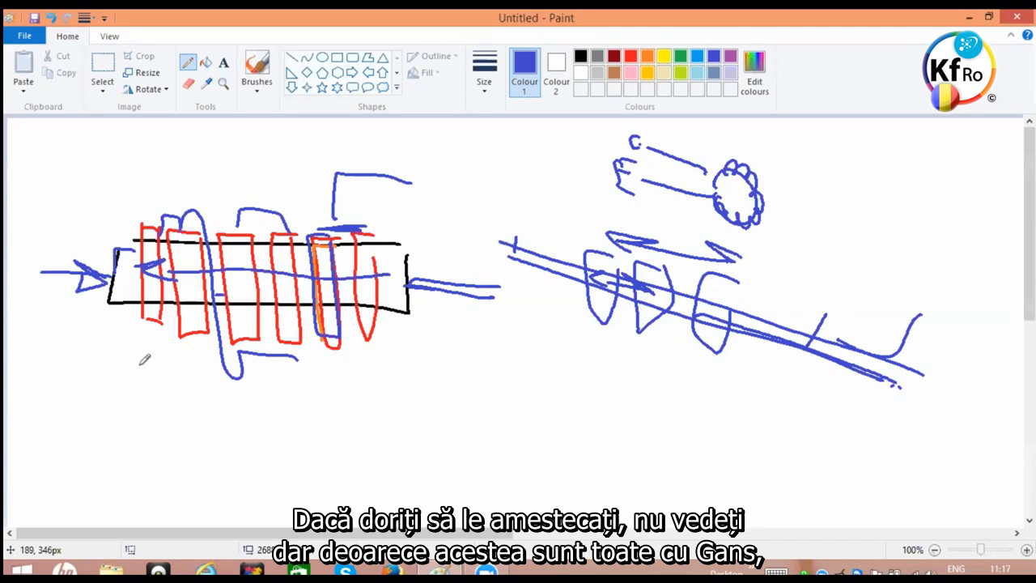
{"action": "mouse_move", "coordinate": [272, 245]}
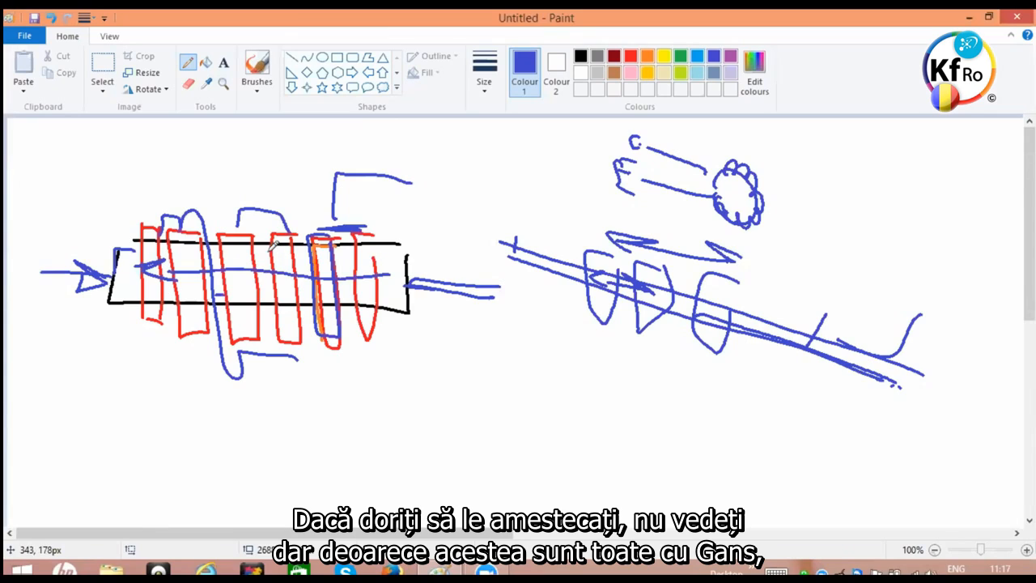
{"action": "mouse_move", "coordinate": [201, 390]}
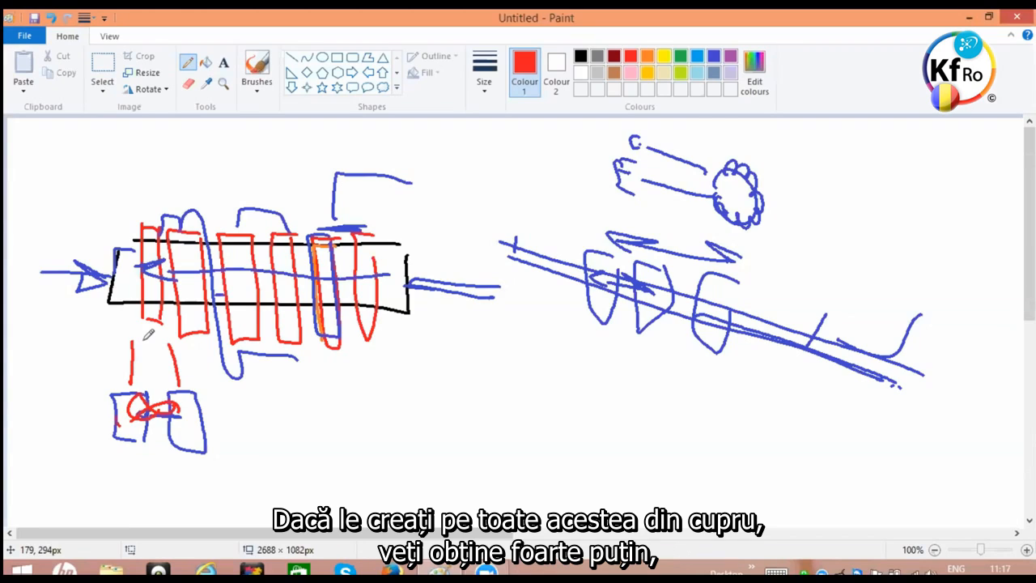
{"action": "mouse_move", "coordinate": [340, 350]}
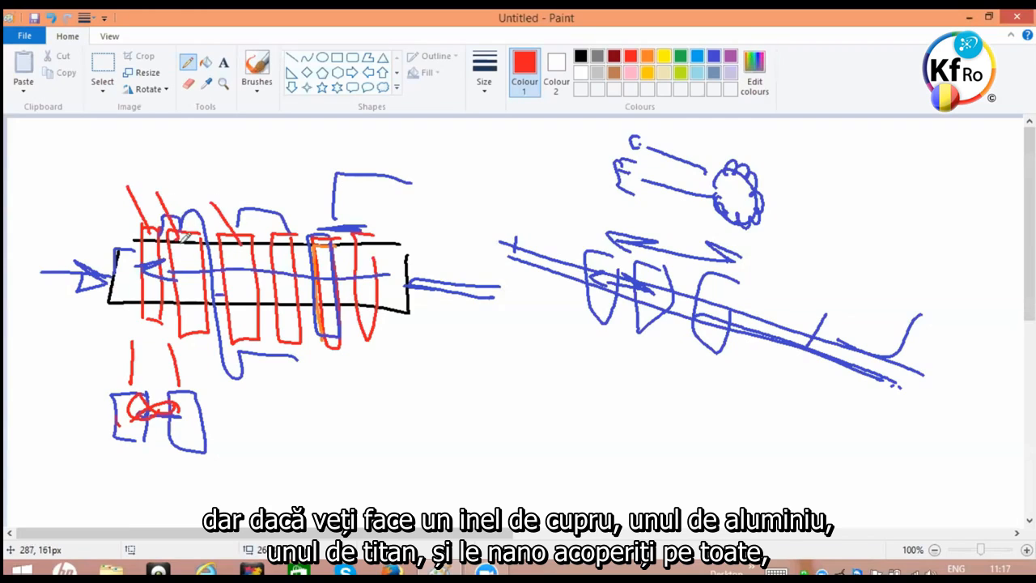
- Draw red lines through the coil's centre and a red looped shape below it
{"action": "left_click_drag", "start_coordinate": [49, 267], "coordinate": [466, 293]}
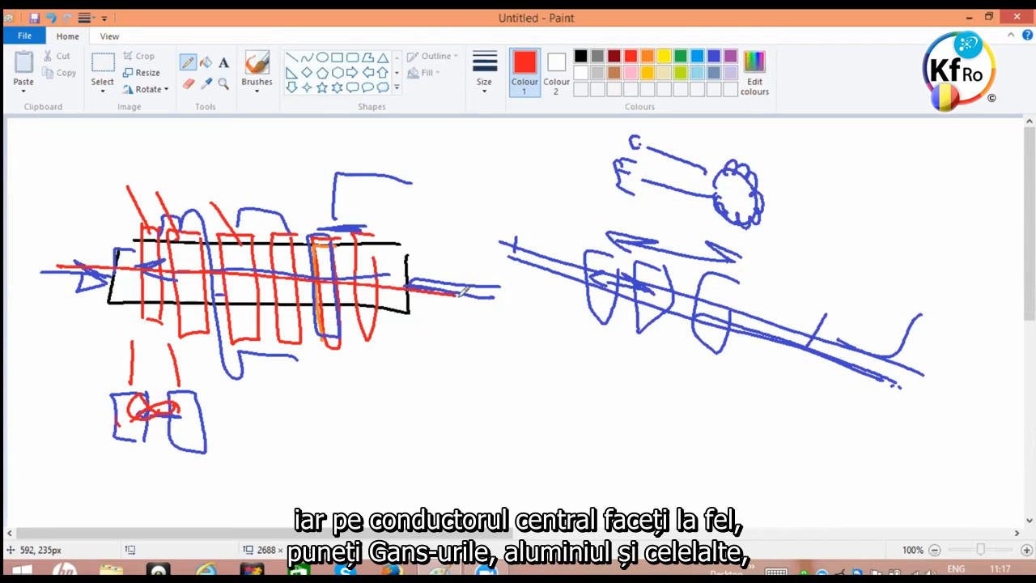
{"action": "left_click_drag", "start_coordinate": [505, 359], "coordinate": [492, 425]}
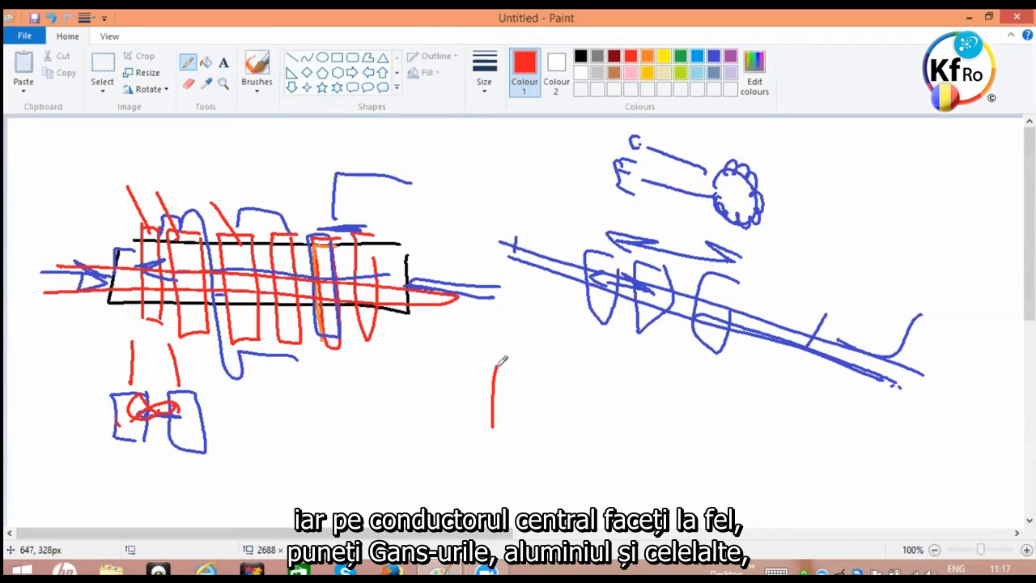
{"action": "left_click_drag", "start_coordinate": [494, 365], "coordinate": [510, 397]}
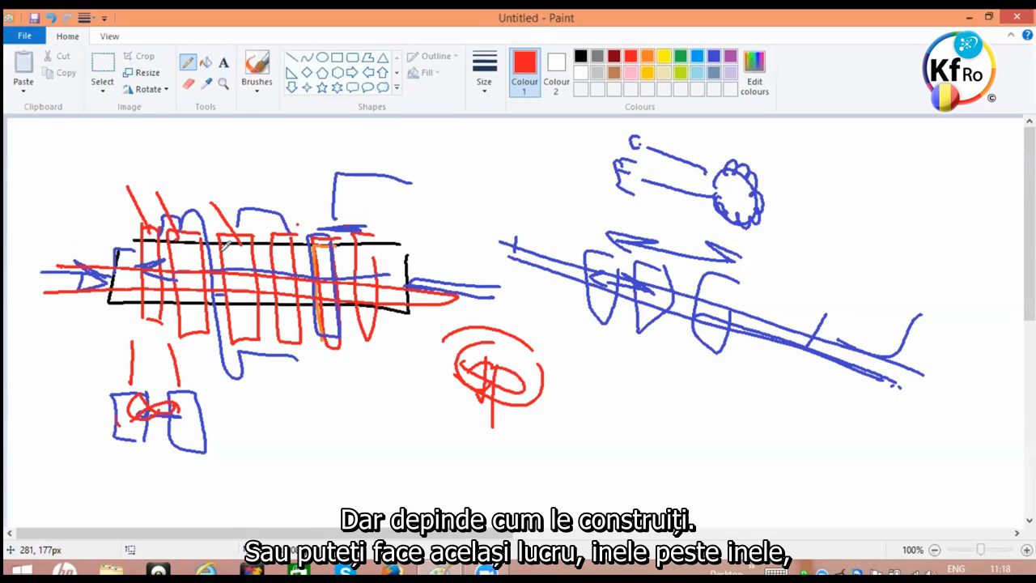
{"action": "mouse_move", "coordinate": [211, 239]}
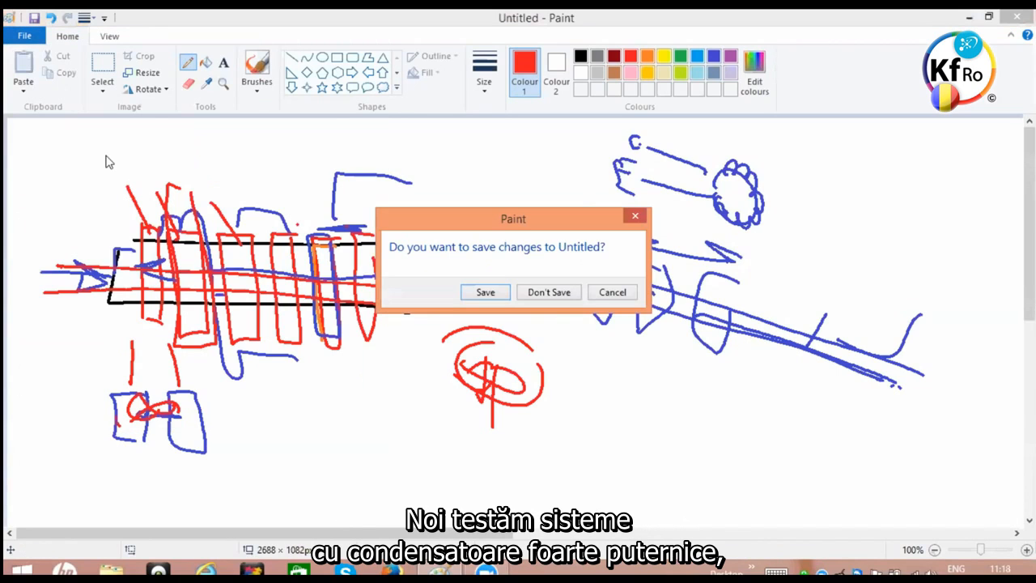
- Discard the unsaved coil sketch to start a fresh canvas
{"action": "left_click", "coordinate": [547, 292]}
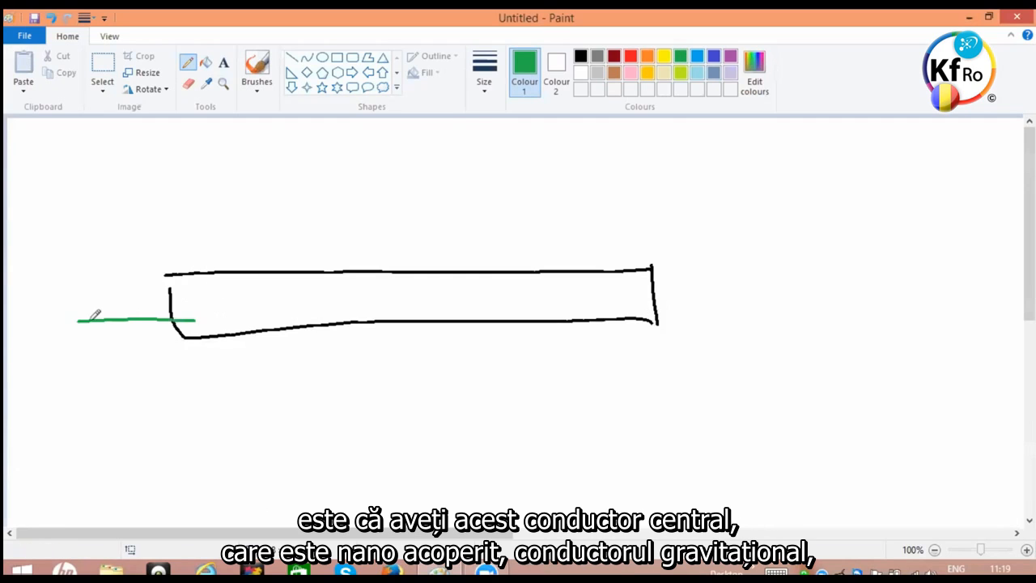
- Draw a green arrow into the rectangle and a long green bar above it
{"action": "left_click_drag", "start_coordinate": [170, 308], "coordinate": [194, 324]}
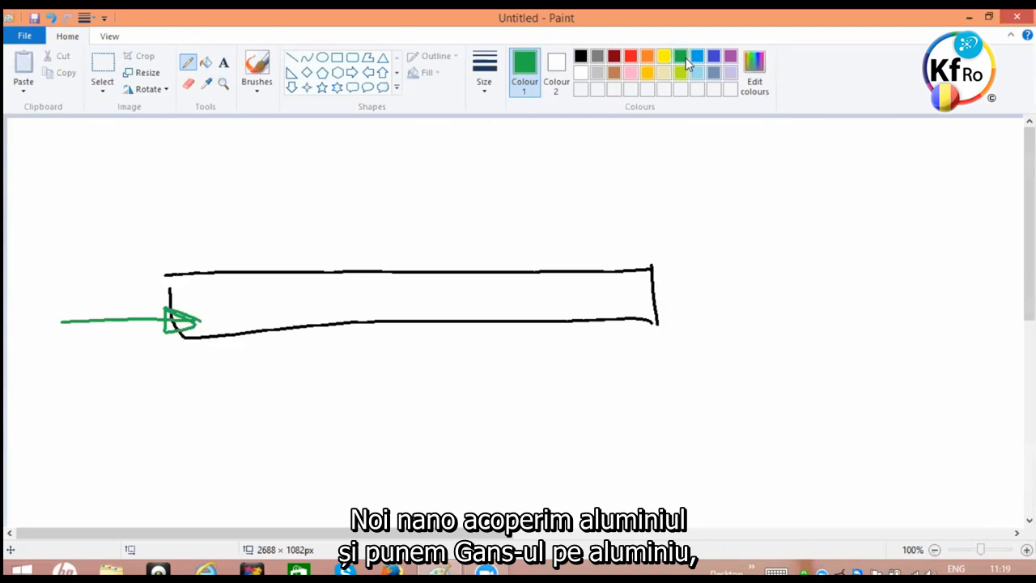
{"action": "left_click_drag", "start_coordinate": [453, 165], "coordinate": [796, 211]}
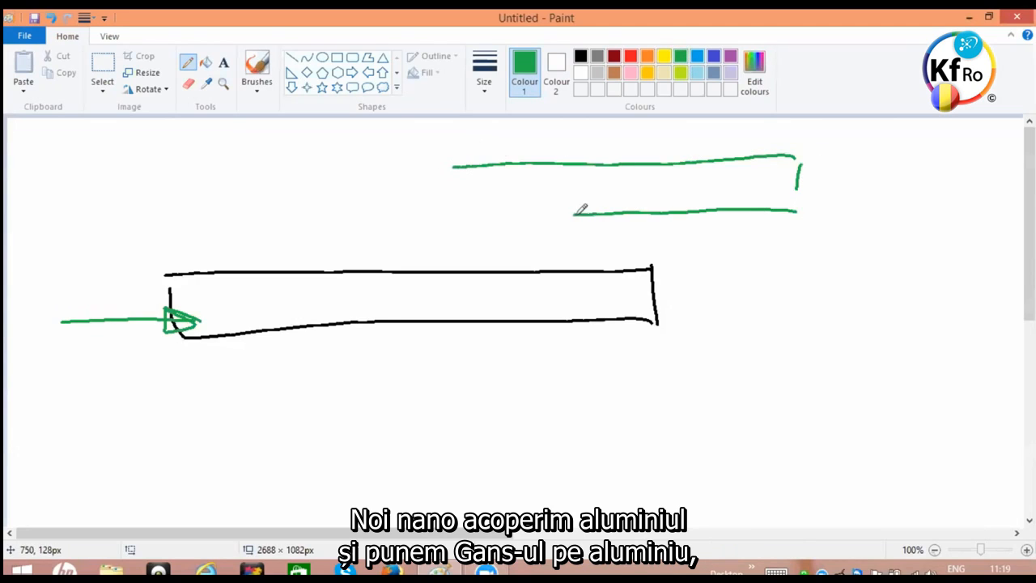
{"action": "left_click_drag", "start_coordinate": [450, 165], "coordinate": [447, 214]}
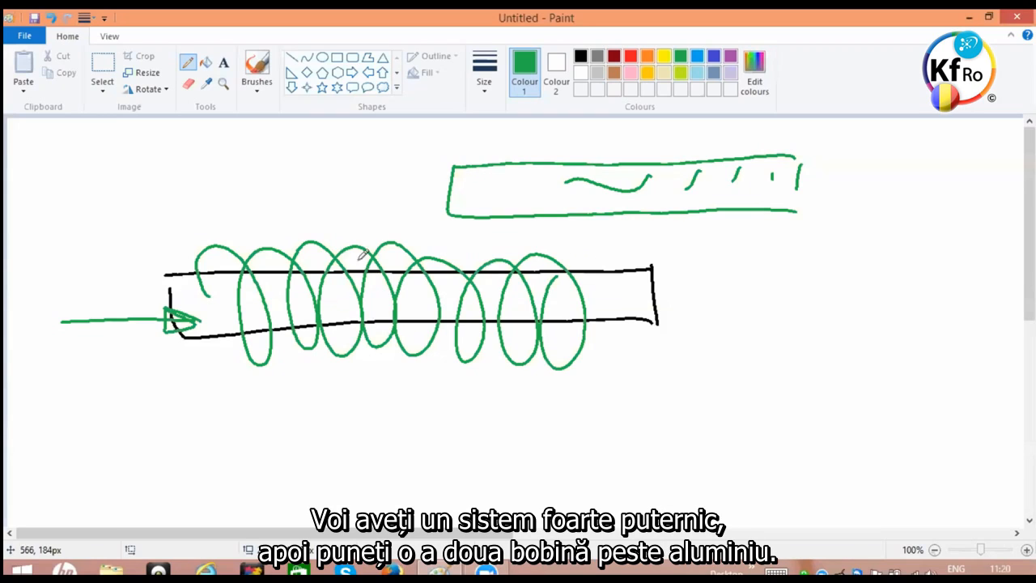
- Switch the brush colour to grey for the next strokes
{"action": "left_click", "coordinate": [597, 57]}
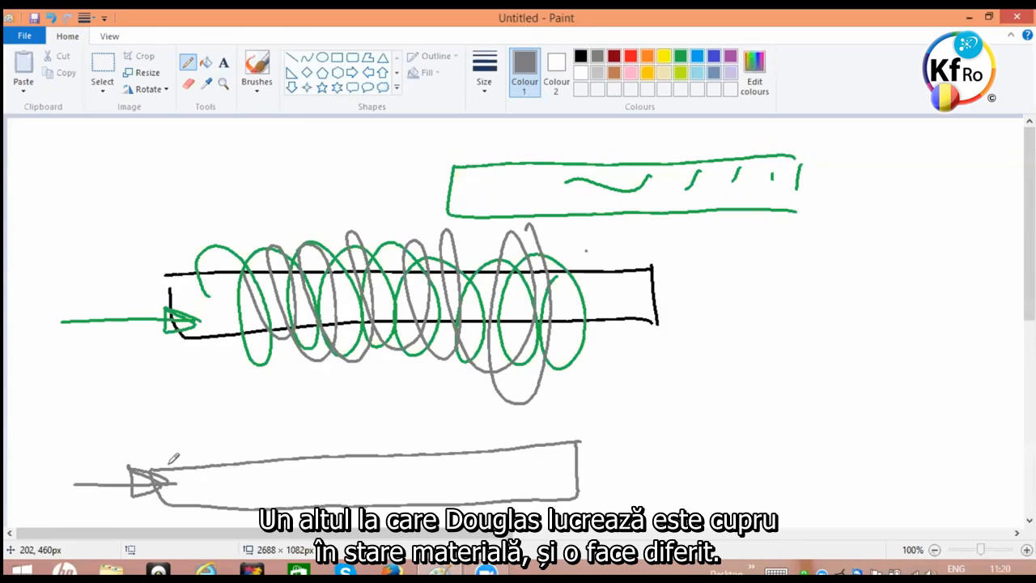
- Wrap grey coil loops along the lower tube sketch near its arrowed end
{"action": "left_click_drag", "start_coordinate": [162, 461], "coordinate": [372, 469]}
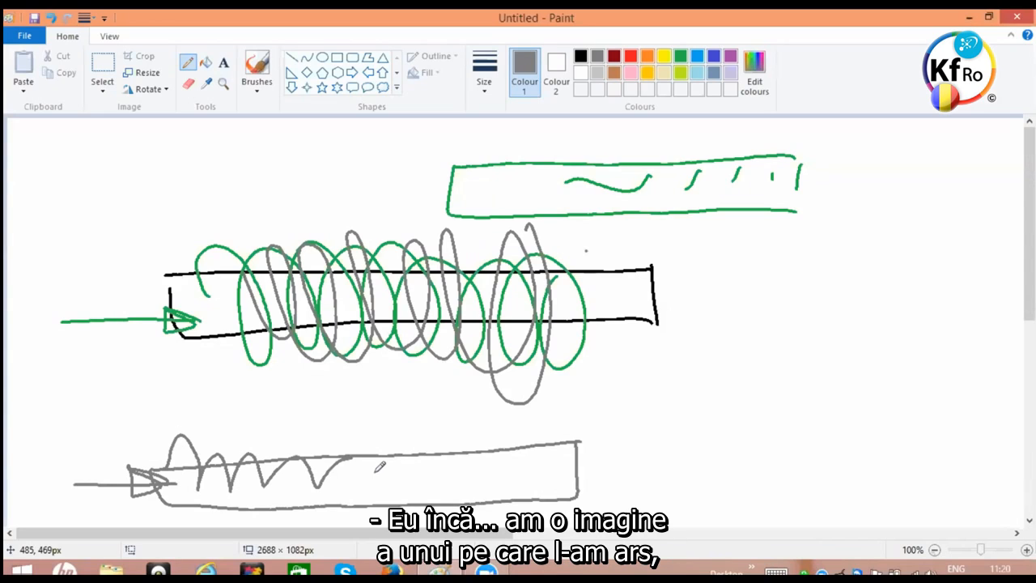
{"action": "mouse_move", "coordinate": [738, 541]}
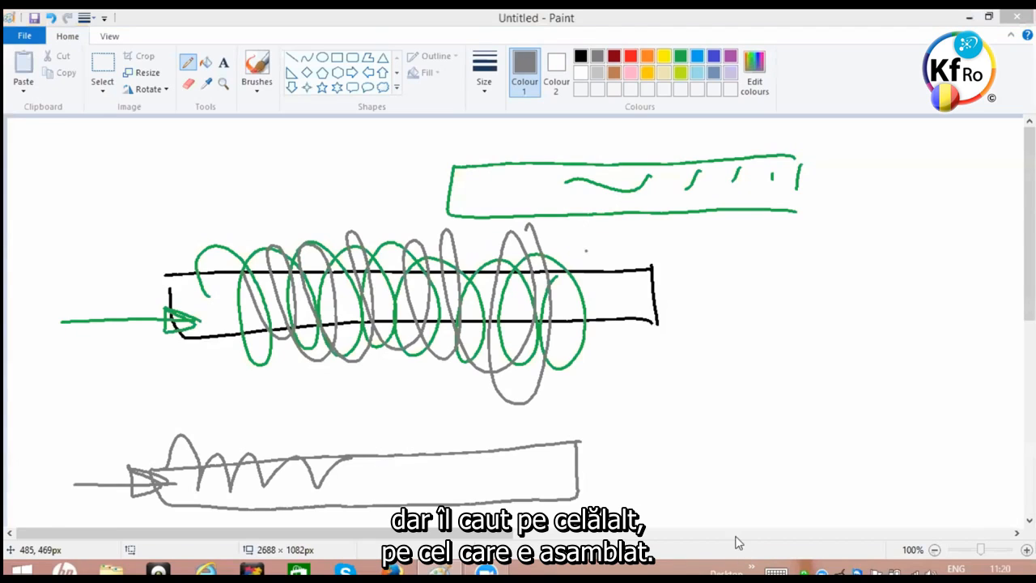
{"action": "mouse_move", "coordinate": [735, 534]}
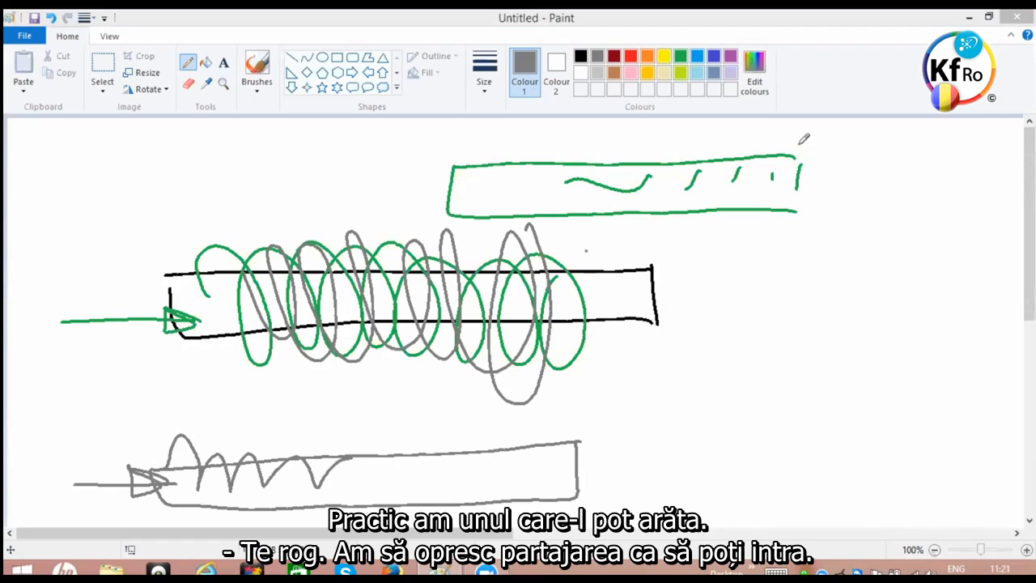
{"action": "mouse_move", "coordinate": [806, 133]}
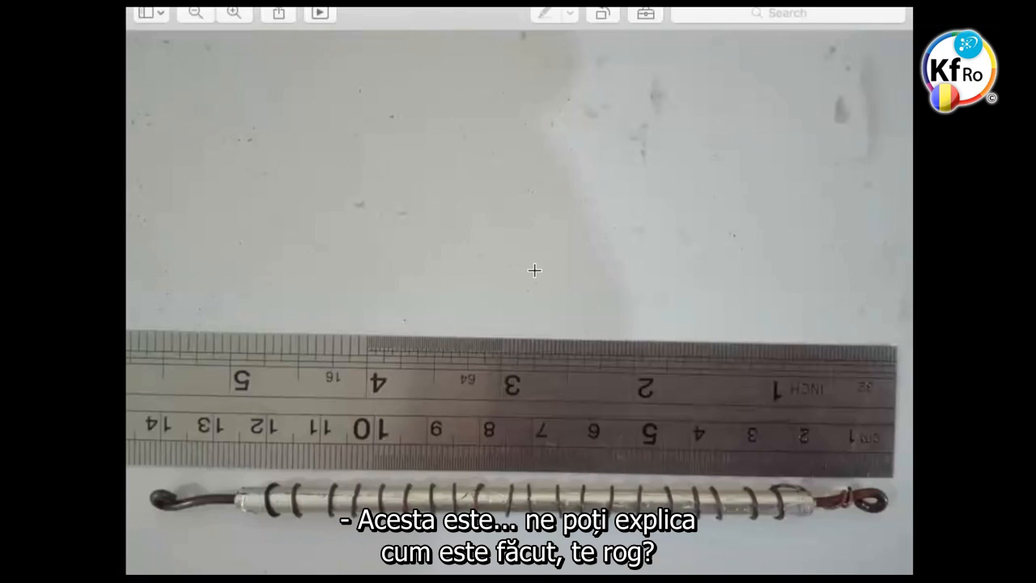
{"action": "mouse_move", "coordinate": [578, 463]}
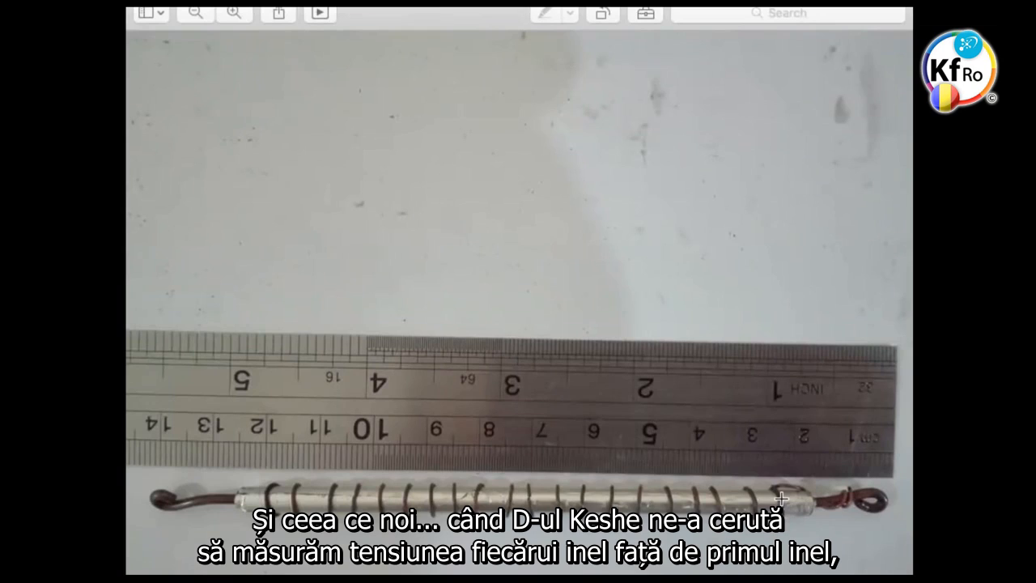
{"action": "mouse_move", "coordinate": [742, 502]}
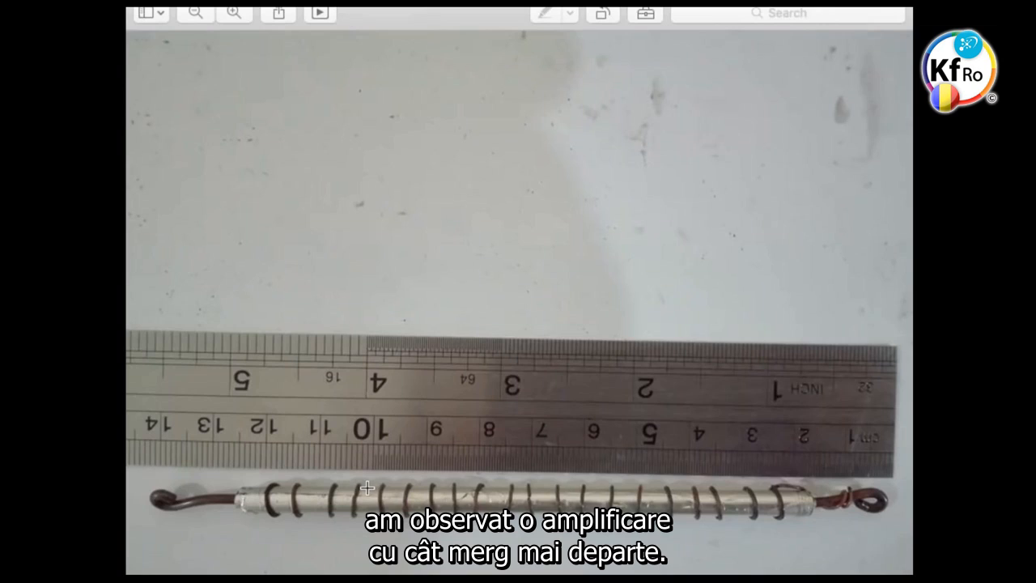
{"action": "mouse_move", "coordinate": [252, 419]}
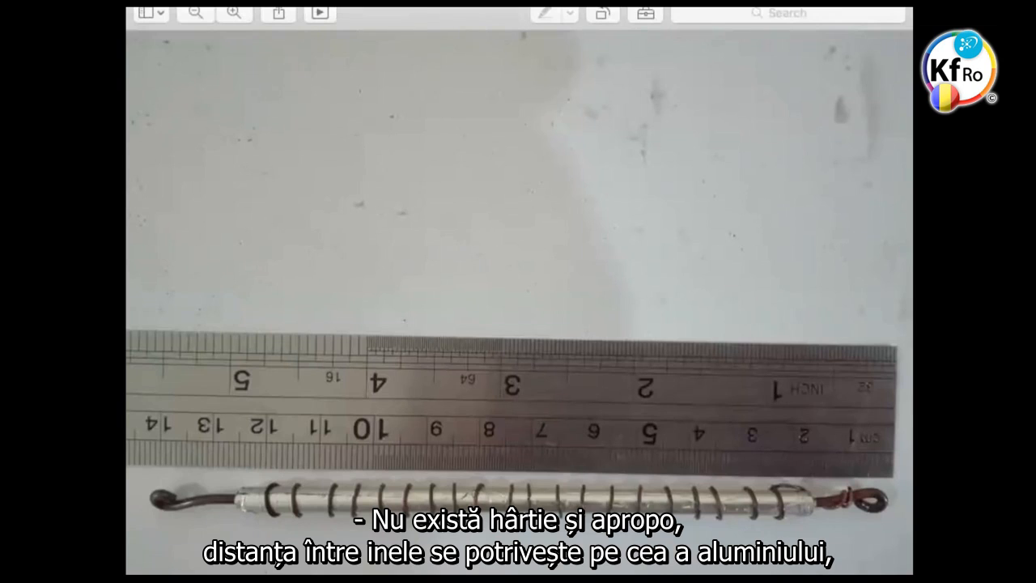
{"action": "mouse_move", "coordinate": [319, 13]}
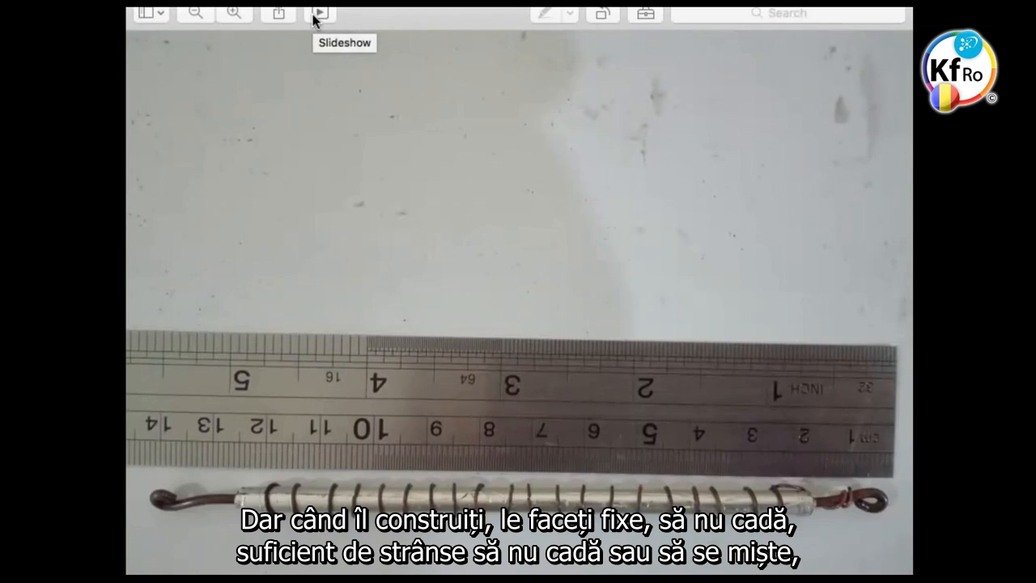
{"action": "mouse_move", "coordinate": [315, 23]}
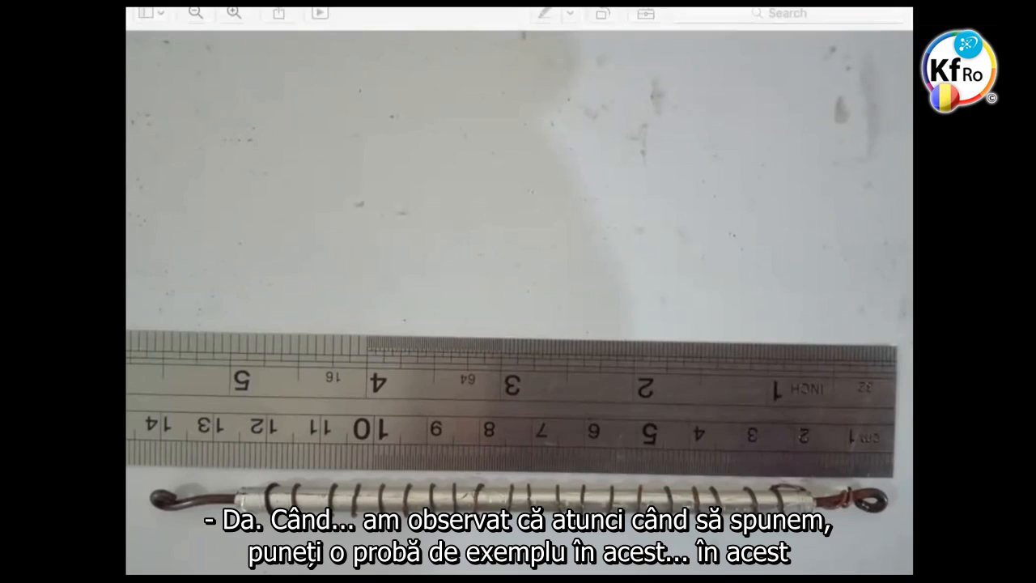
- Draw freehand blue lines across the photo from the top down toward the rod's right end
{"action": "left_click_drag", "start_coordinate": [323, 10], "coordinate": [419, 139]}
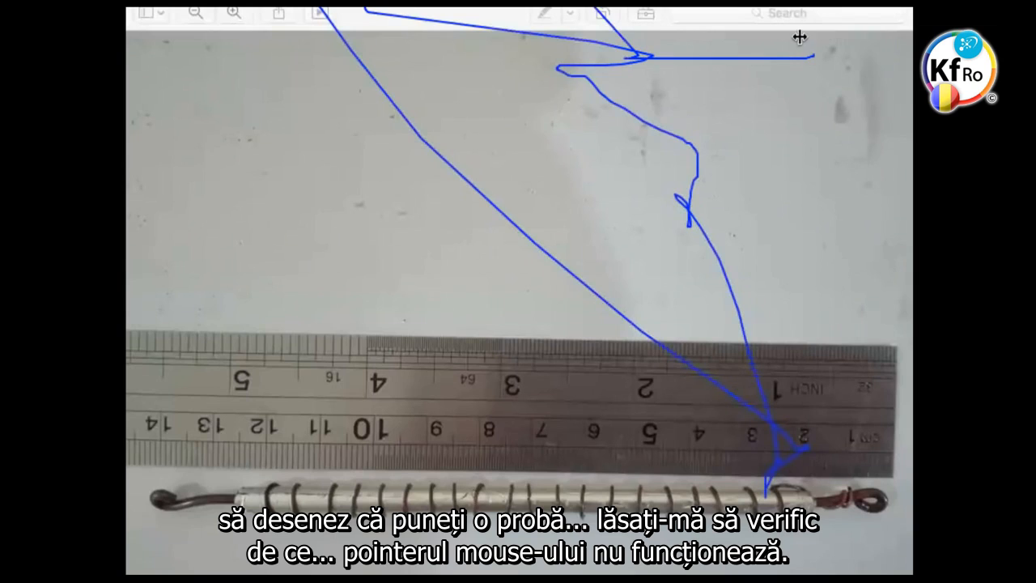
{"action": "left_click_drag", "start_coordinate": [800, 52], "coordinate": [848, 494]}
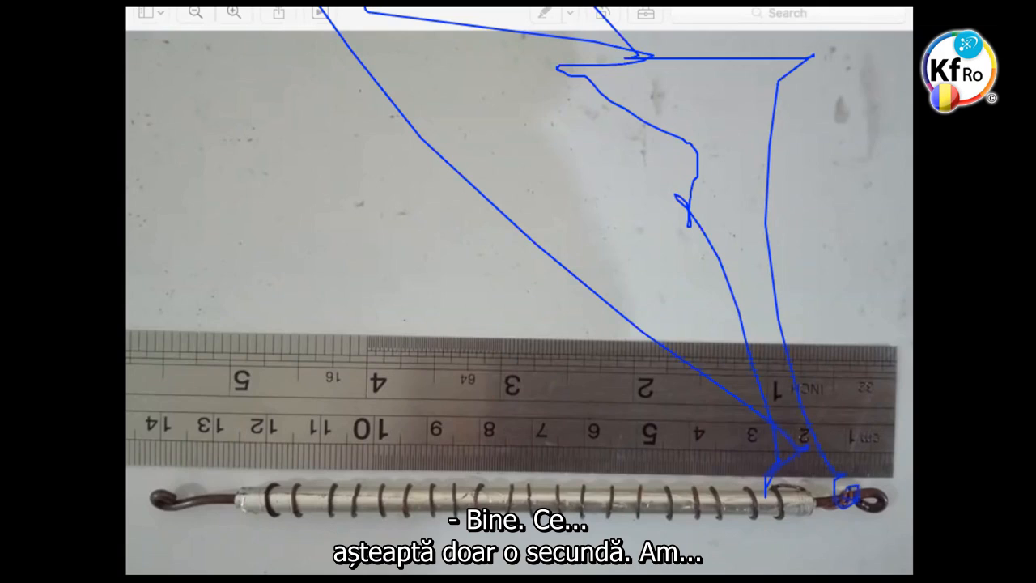
{"action": "mouse_move", "coordinate": [591, 22]}
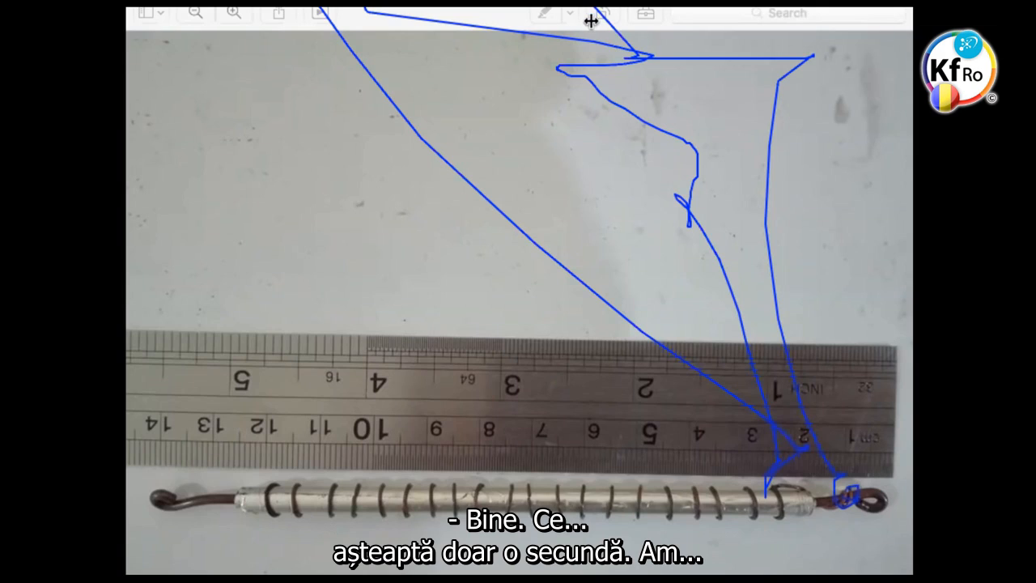
{"action": "mouse_move", "coordinate": [781, 26]}
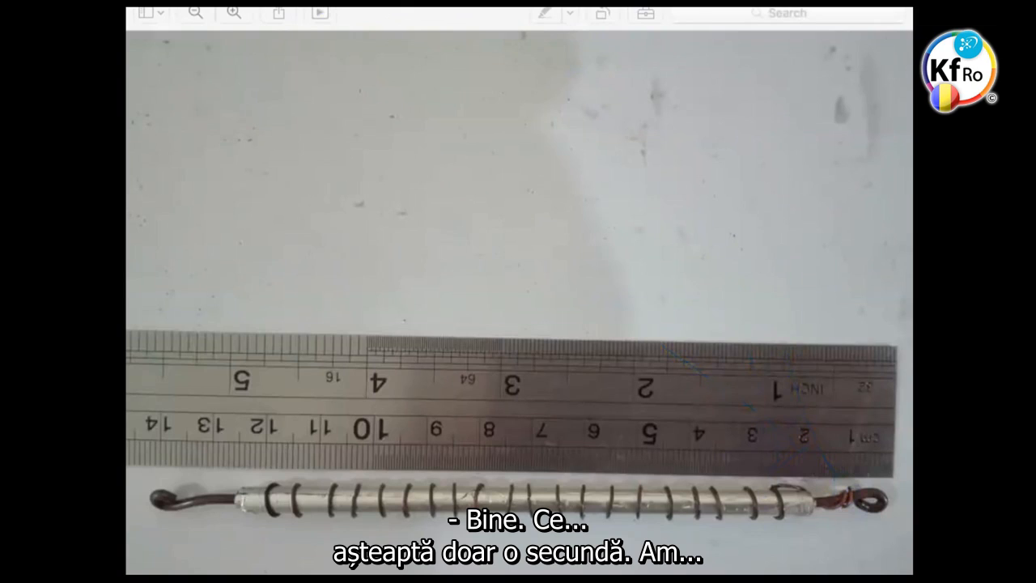
{"action": "mouse_move", "coordinate": [867, 24]}
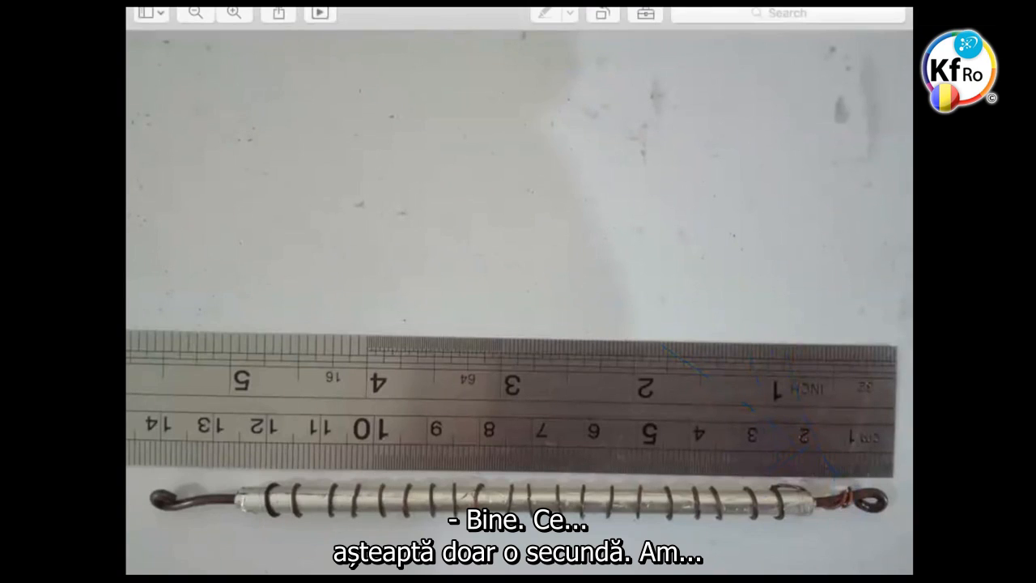
{"action": "mouse_move", "coordinate": [826, 184]}
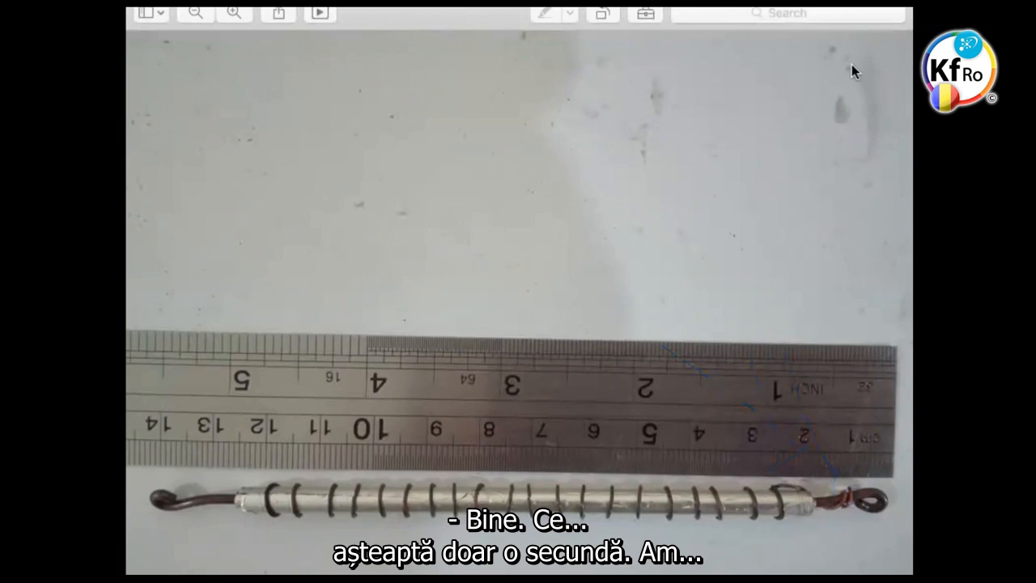
{"action": "mouse_move", "coordinate": [861, 89]}
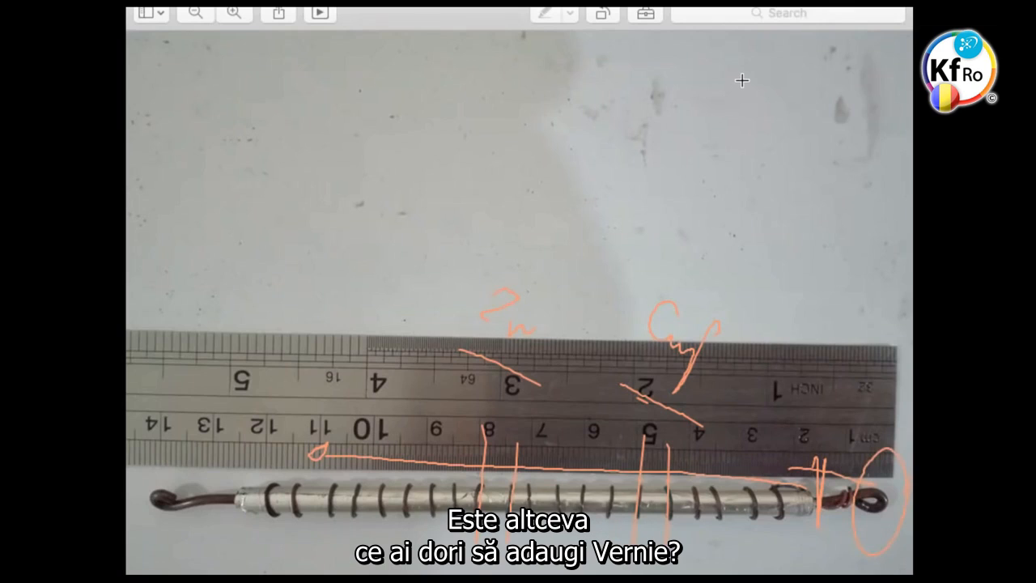
{"action": "mouse_move", "coordinate": [729, 85]}
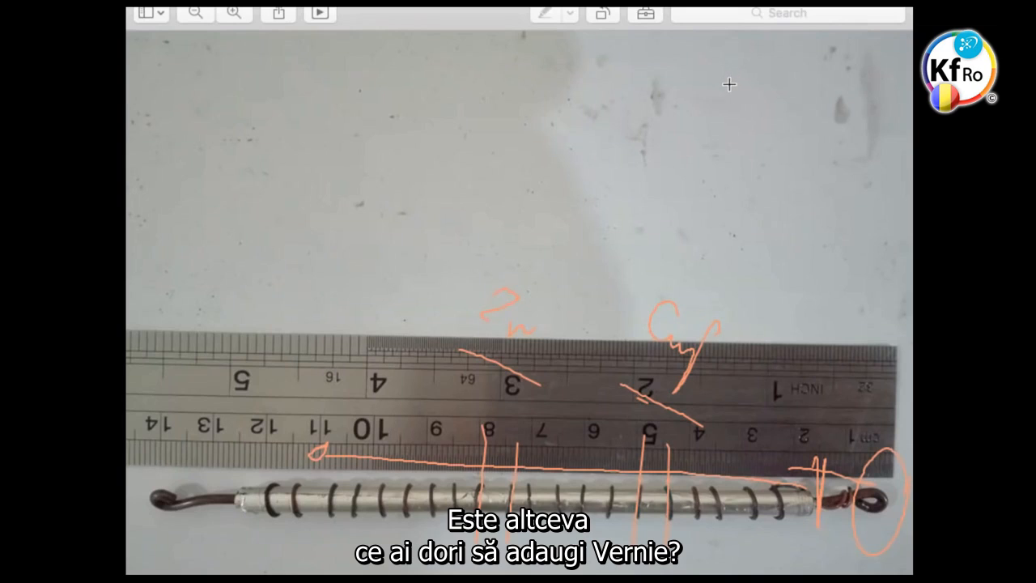
{"action": "mouse_move", "coordinate": [728, 84]}
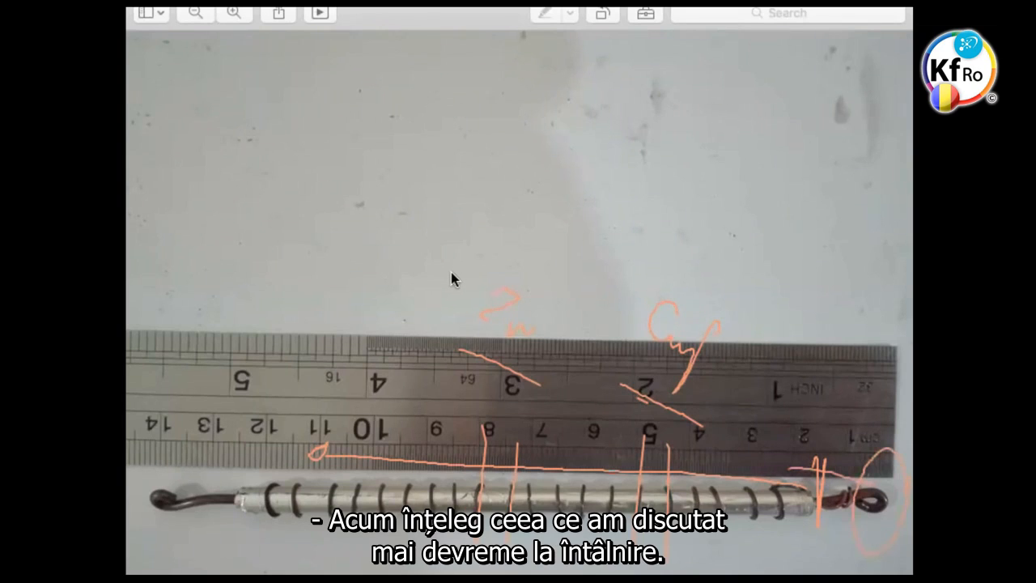
{"action": "mouse_move", "coordinate": [476, 291]}
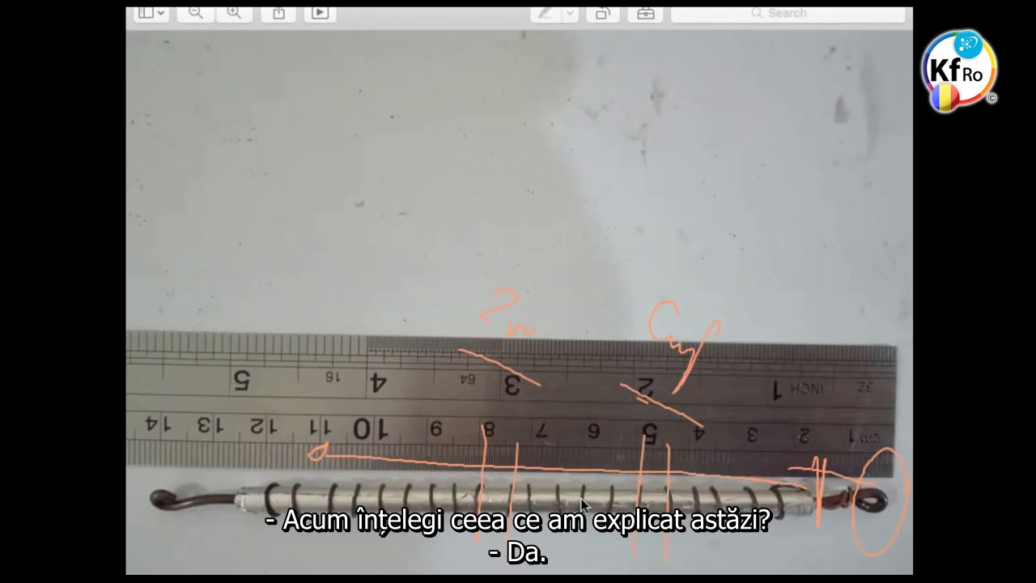
{"action": "mouse_move", "coordinate": [407, 272]}
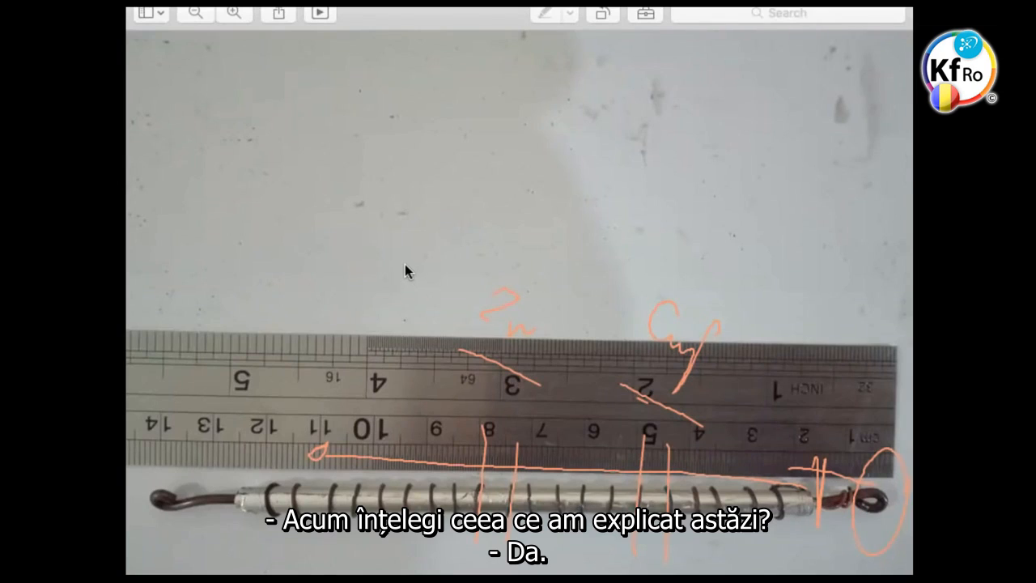
{"action": "mouse_move", "coordinate": [405, 266]}
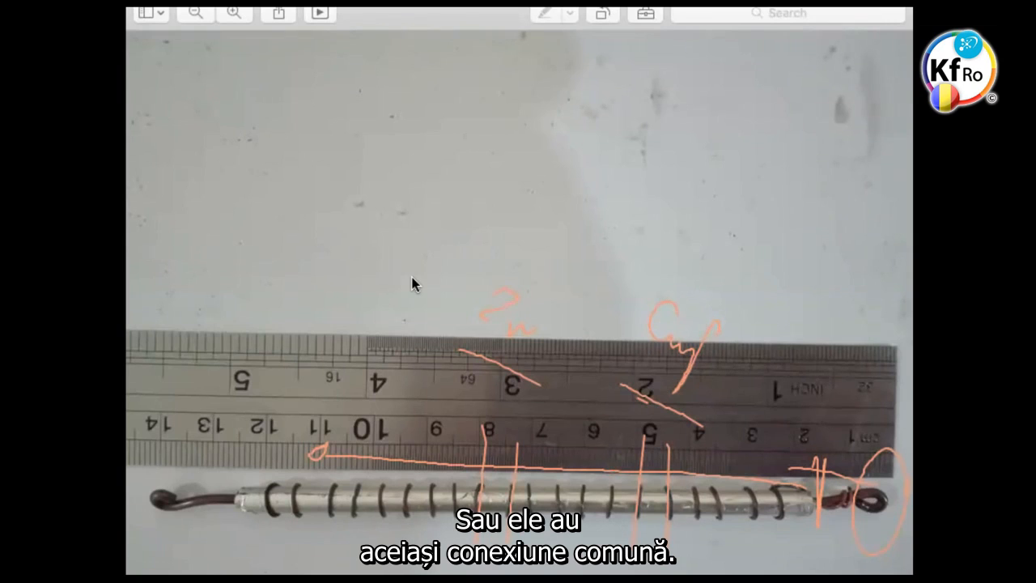
{"action": "mouse_move", "coordinate": [440, 305]}
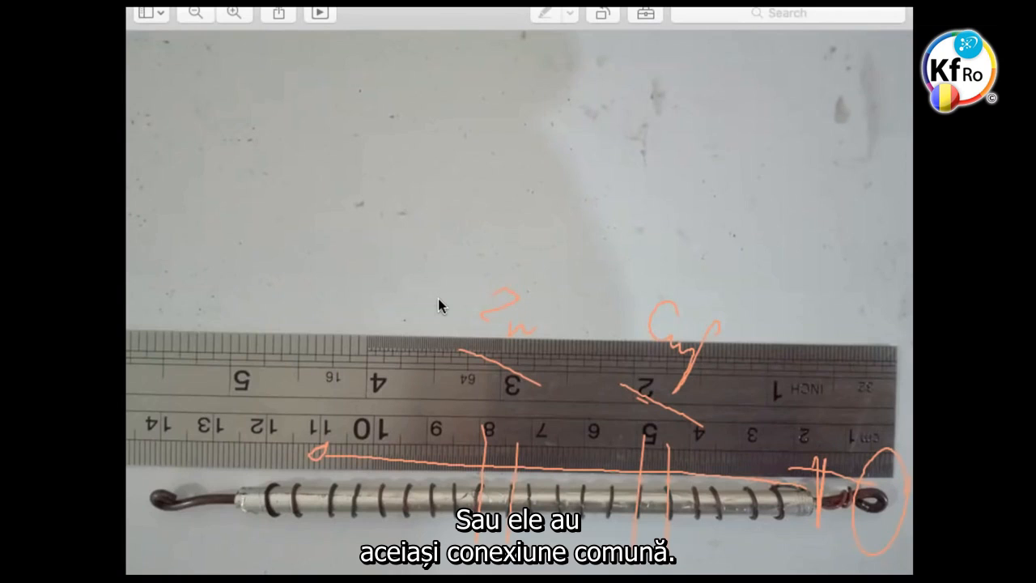
{"action": "mouse_move", "coordinate": [363, 160]}
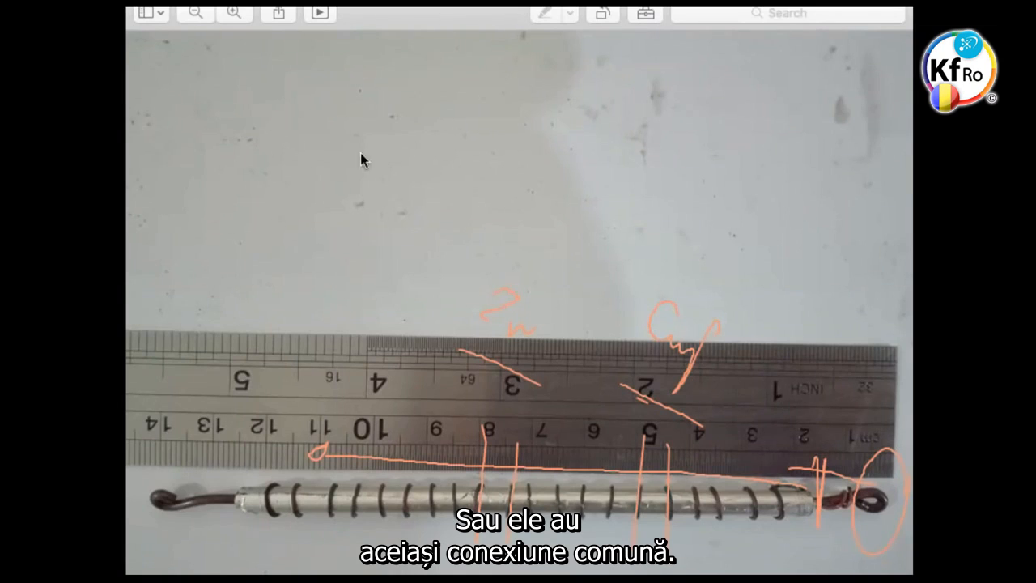